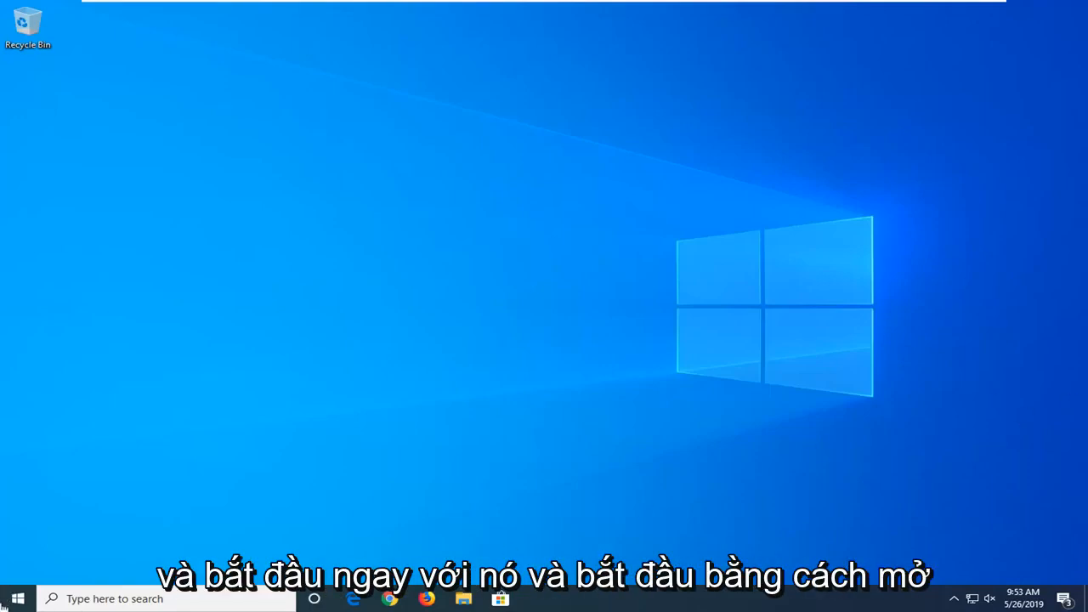
# Launch Disk Management by searching 'disk management' and choosing 'Create and format hard disk partitions'
pyautogui.click(10, 598)
pyautogui.write('d')
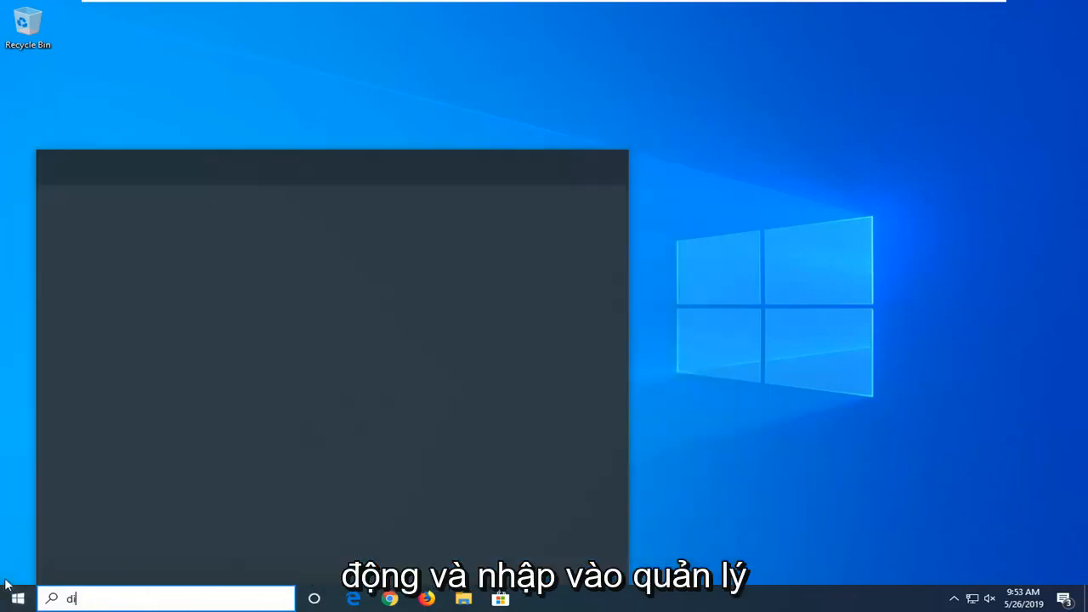
pyautogui.write('isk management')
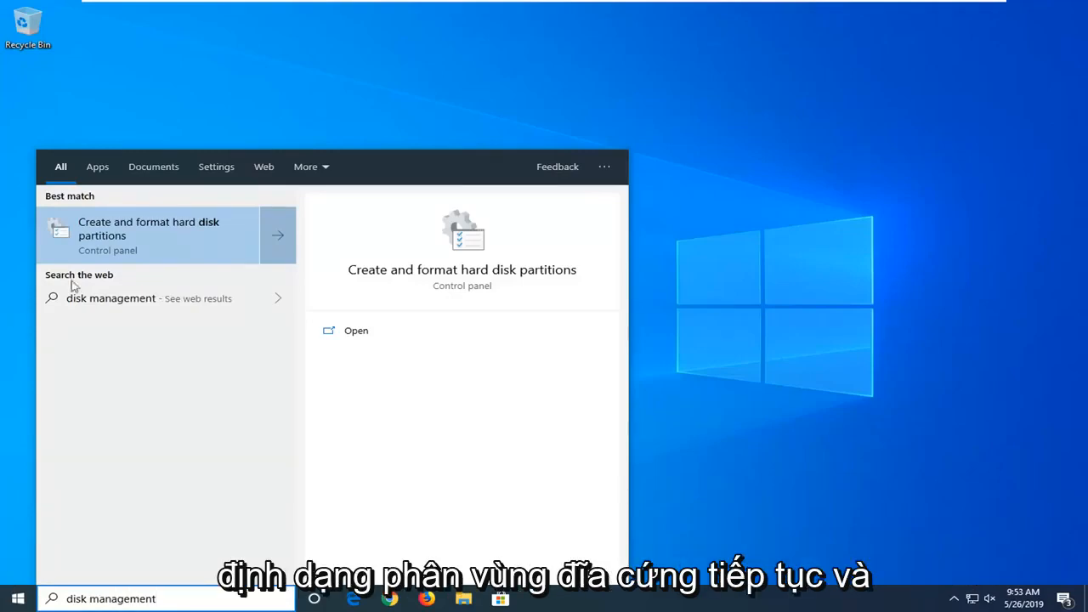
pyautogui.click(149, 234)
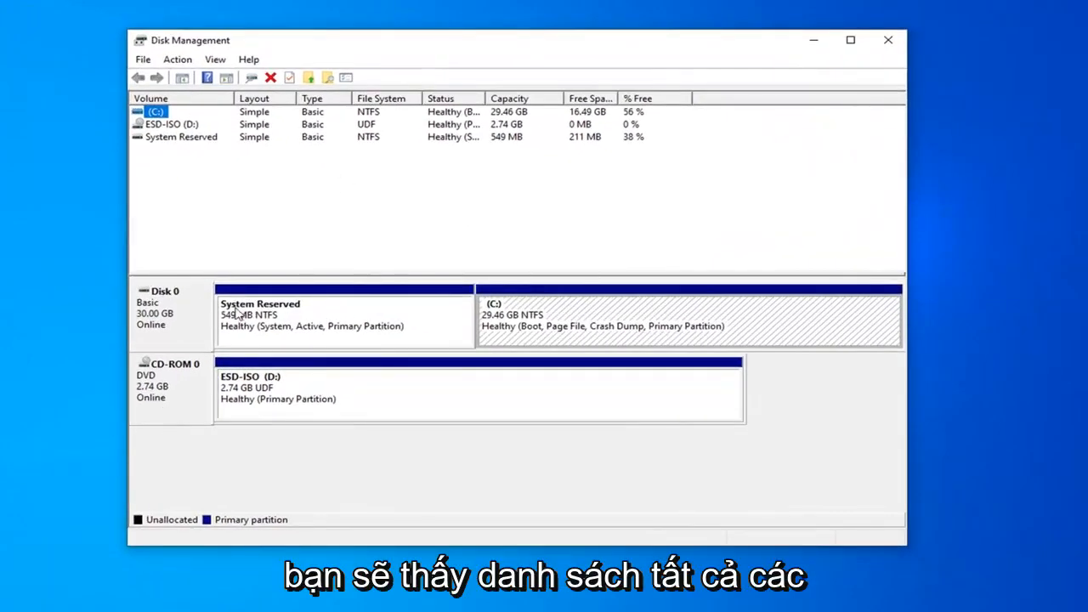
pyautogui.moveTo(393, 326)
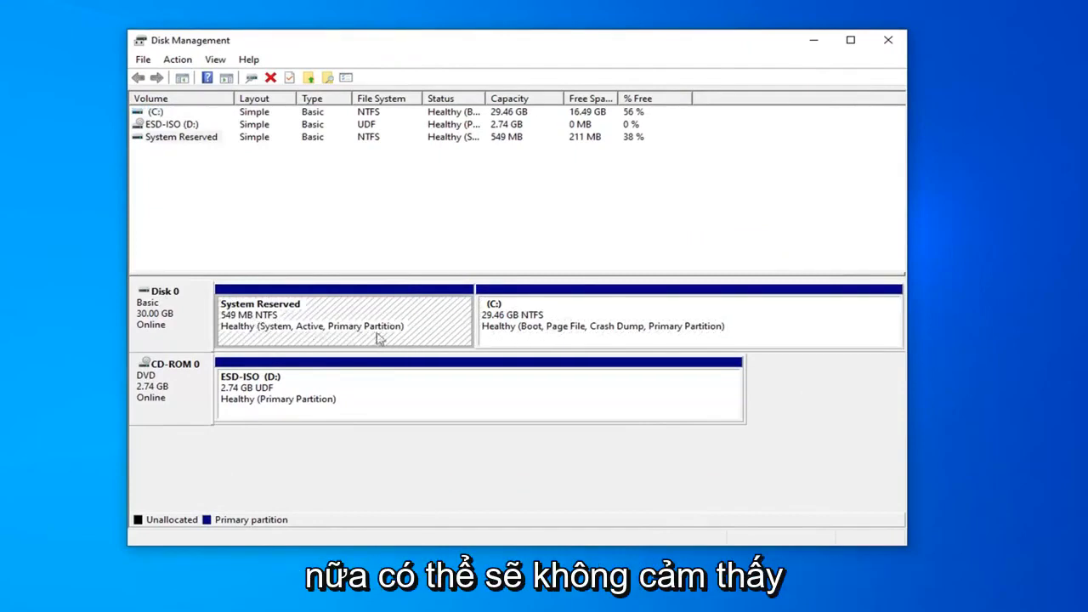
pyautogui.moveTo(516, 338)
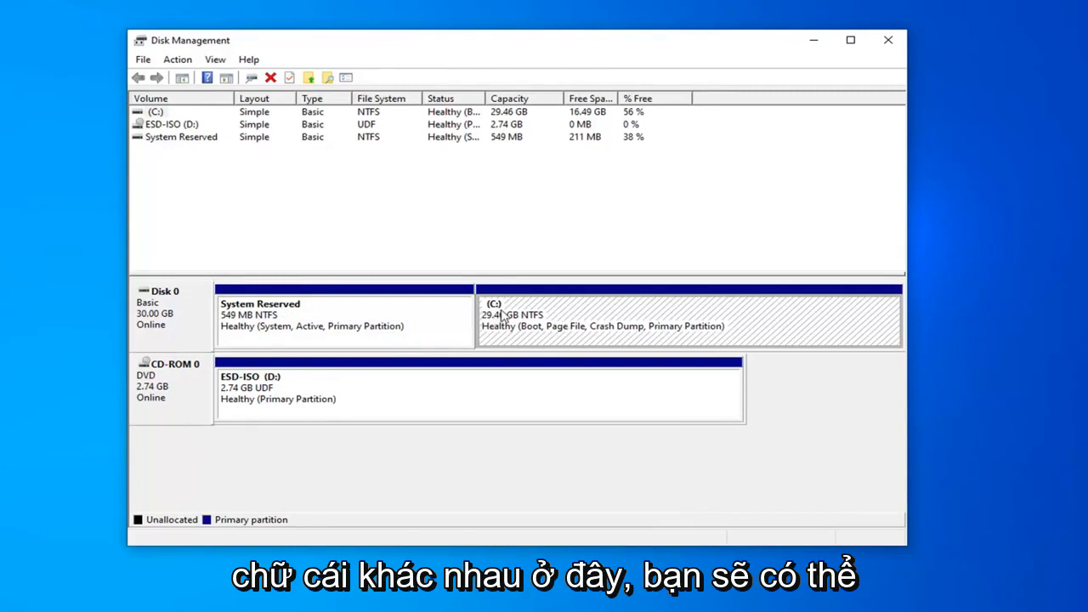
pyautogui.moveTo(493, 325)
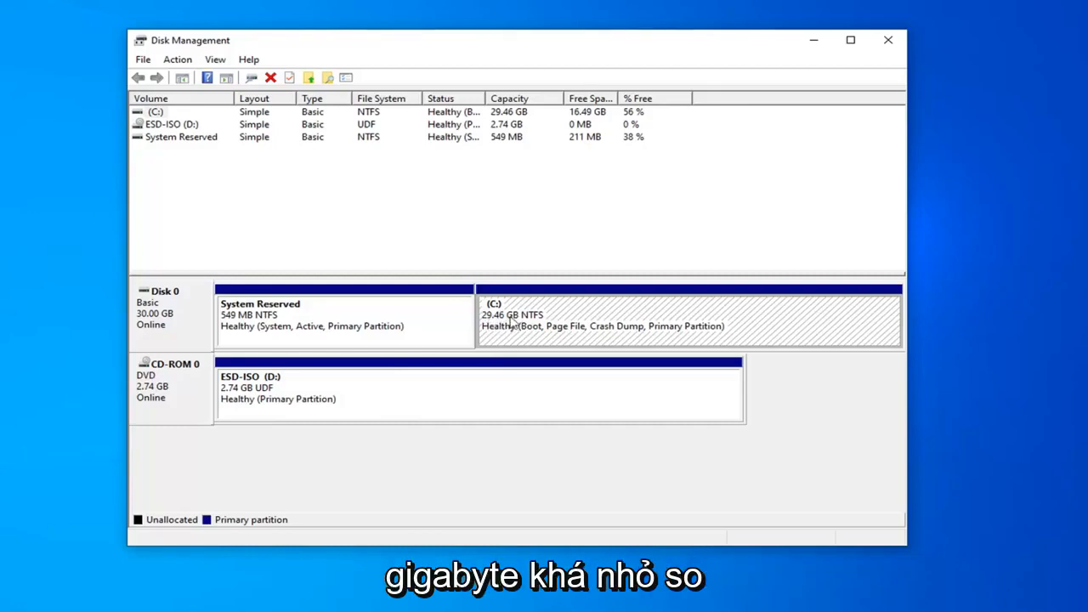
pyautogui.moveTo(497, 333)
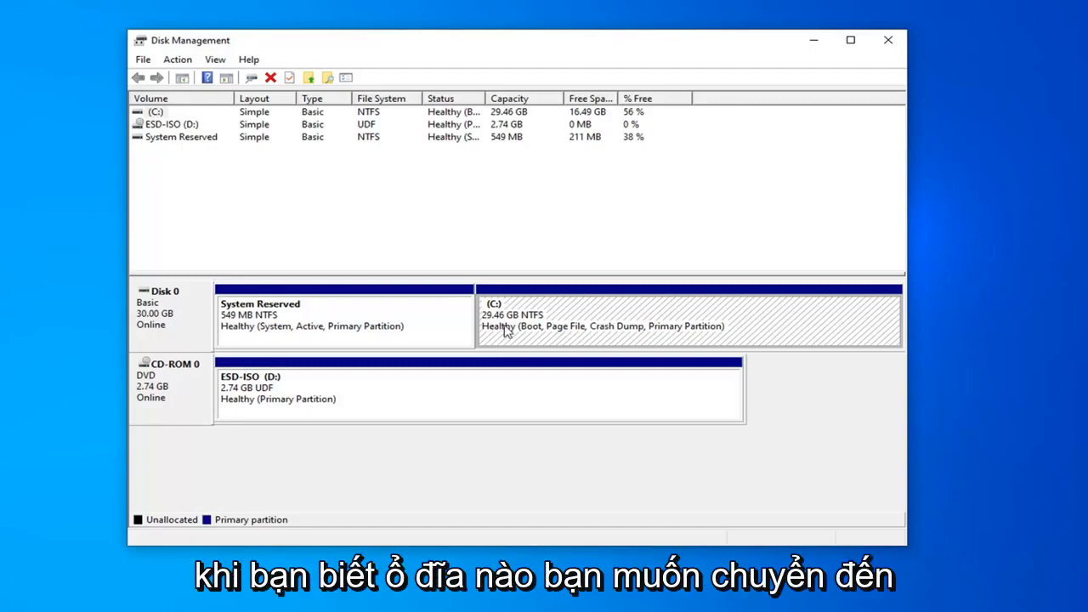
# Start Shrink Volume on the C: partition and enter the amount of space to shrink in MB
pyautogui.rightClick(508, 331)
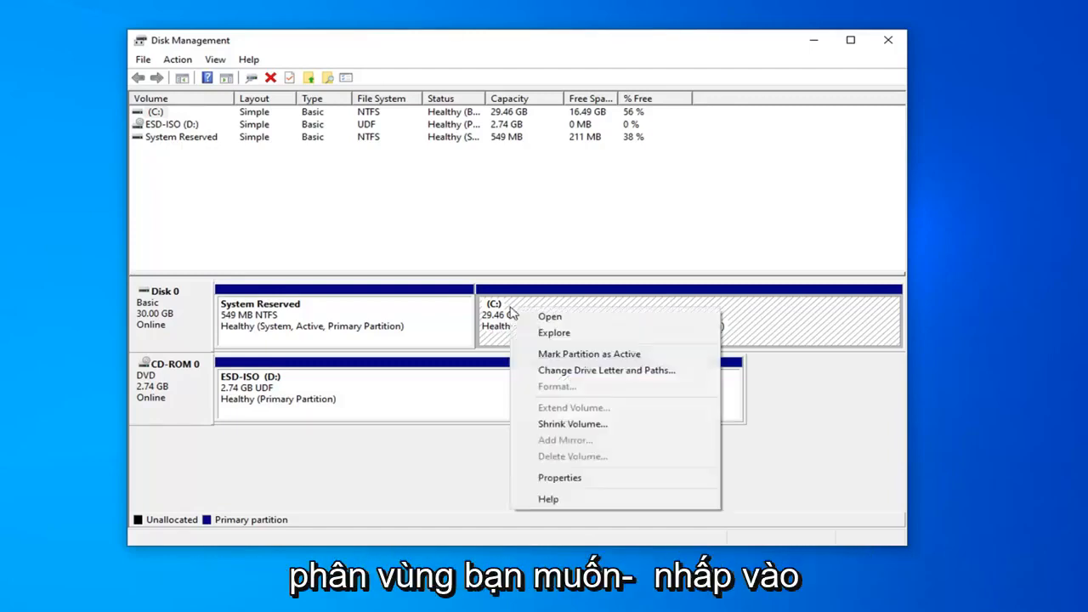
pyautogui.moveTo(571, 425)
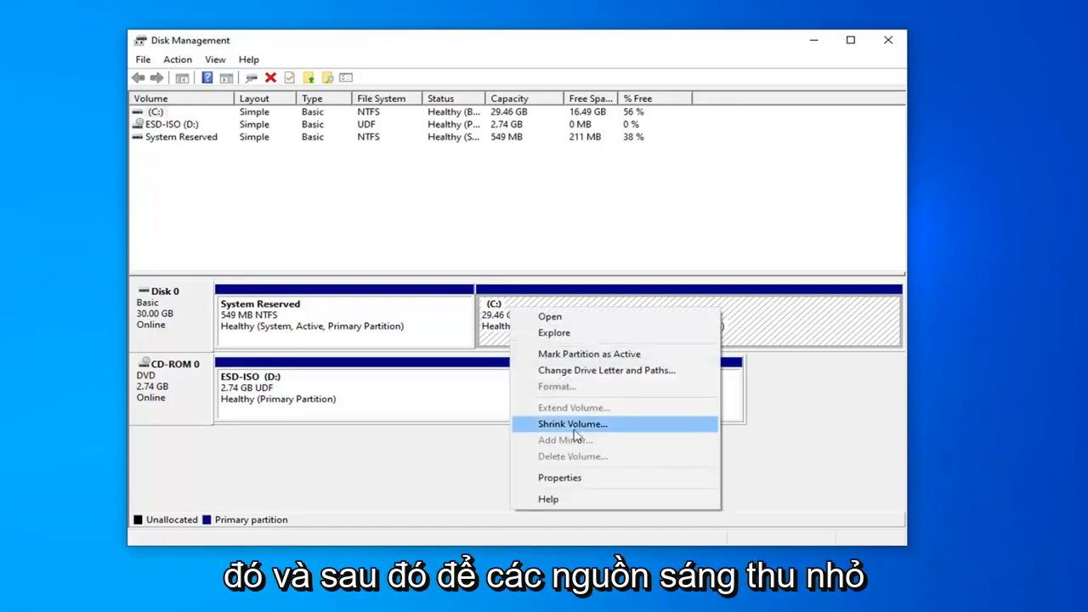
pyautogui.click(571, 425)
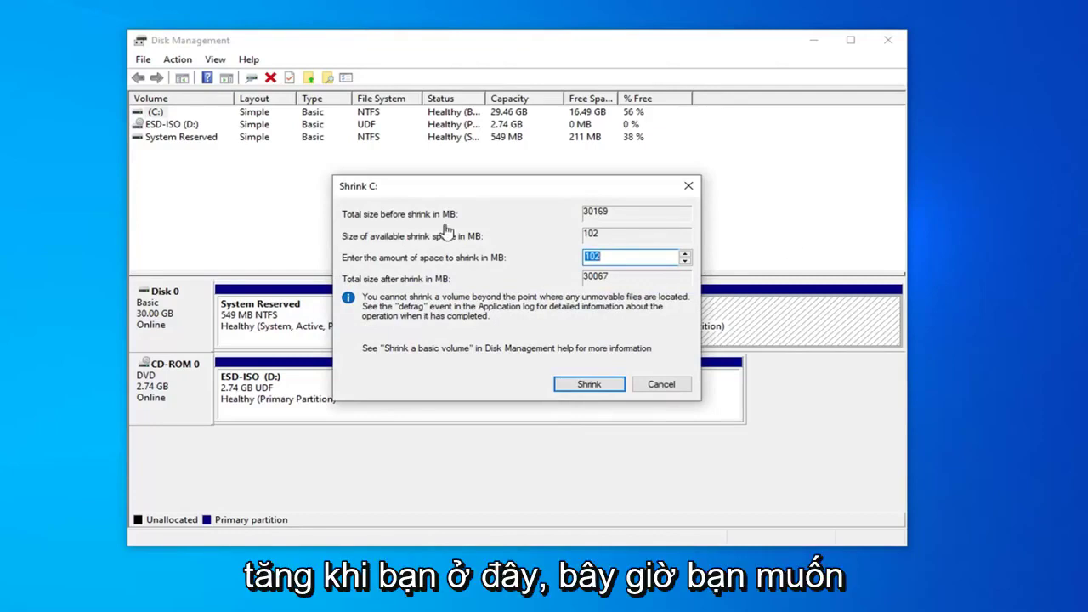
pyautogui.moveTo(456, 270)
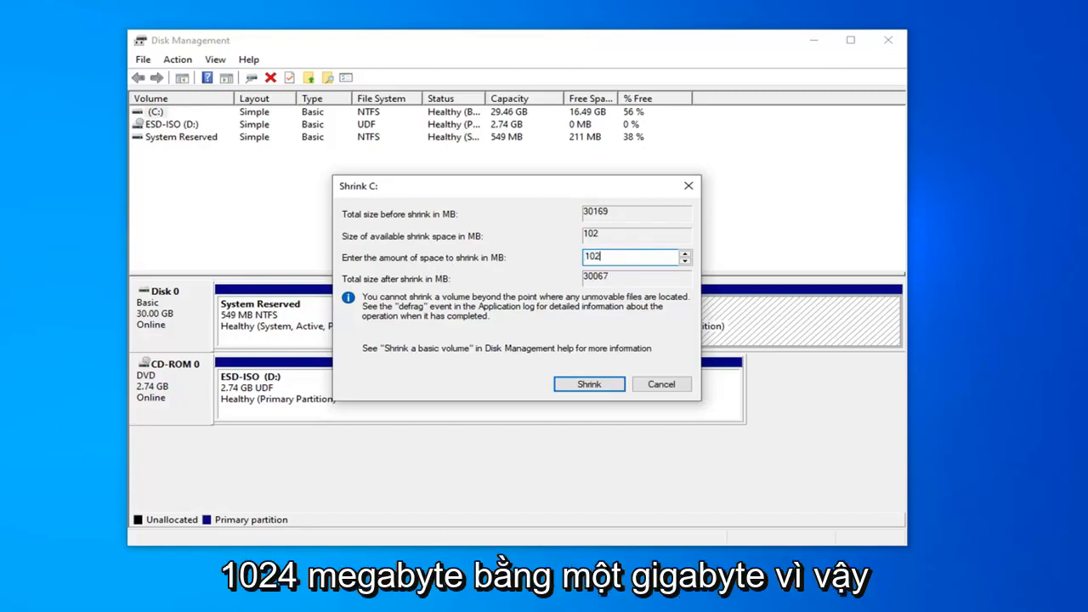
pyautogui.write('1024')
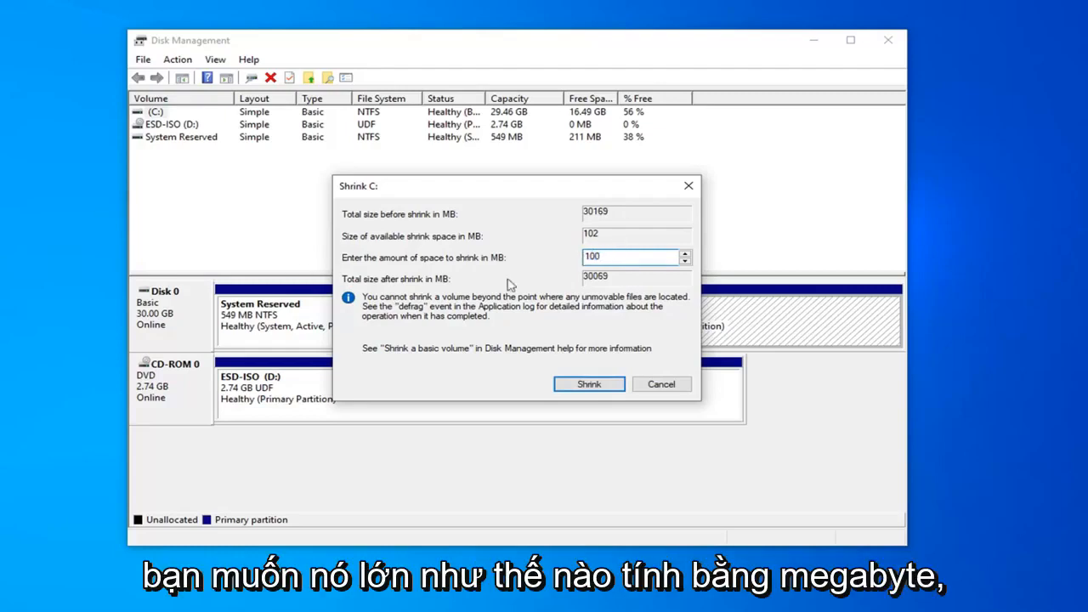
pyautogui.moveTo(612, 287)
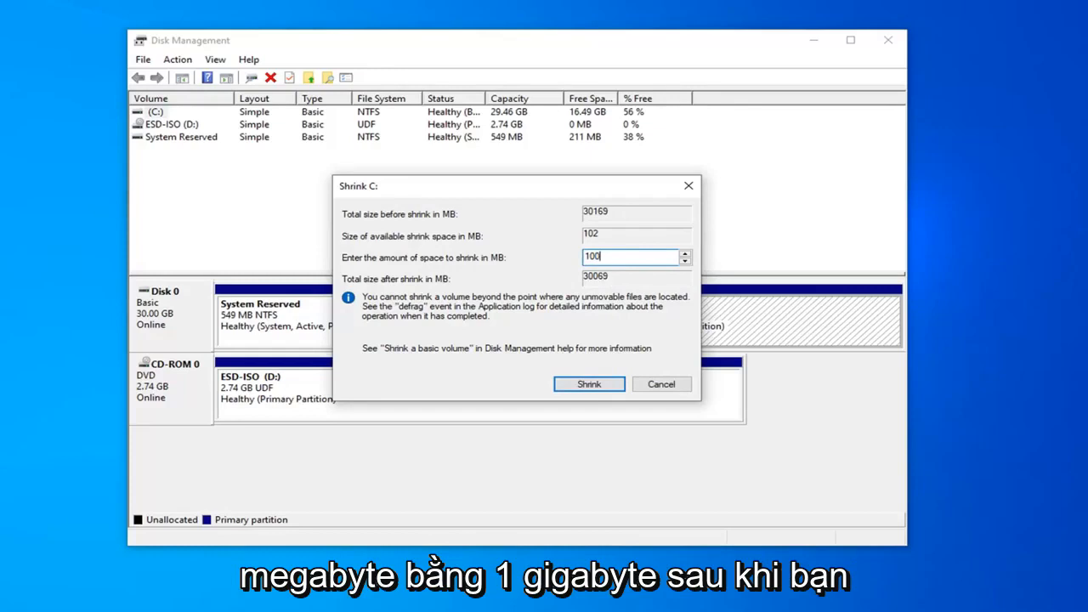
pyautogui.moveTo(592, 395)
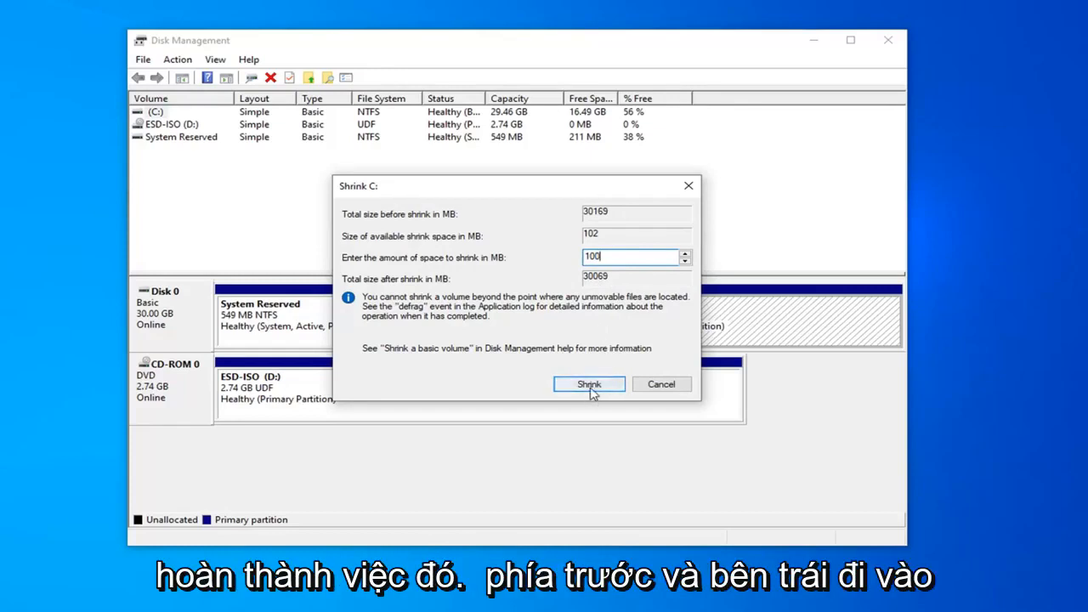
# Apply the shrink so C: becomes 29.36 GB, leaving 100 MB unallocated on Disk 0
pyautogui.click(588, 384)
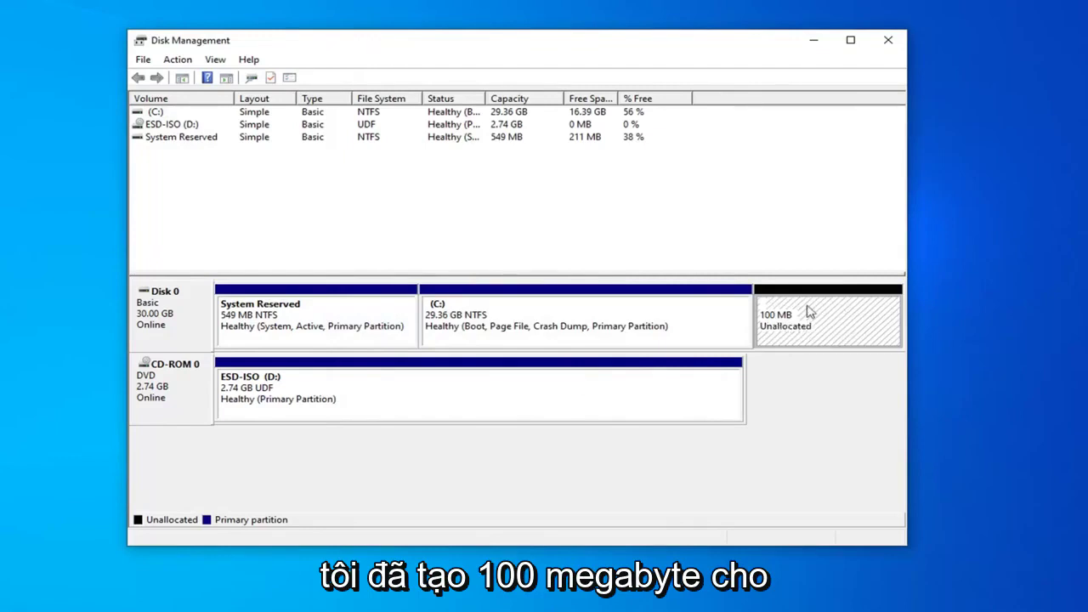
pyautogui.rightClick(797, 320)
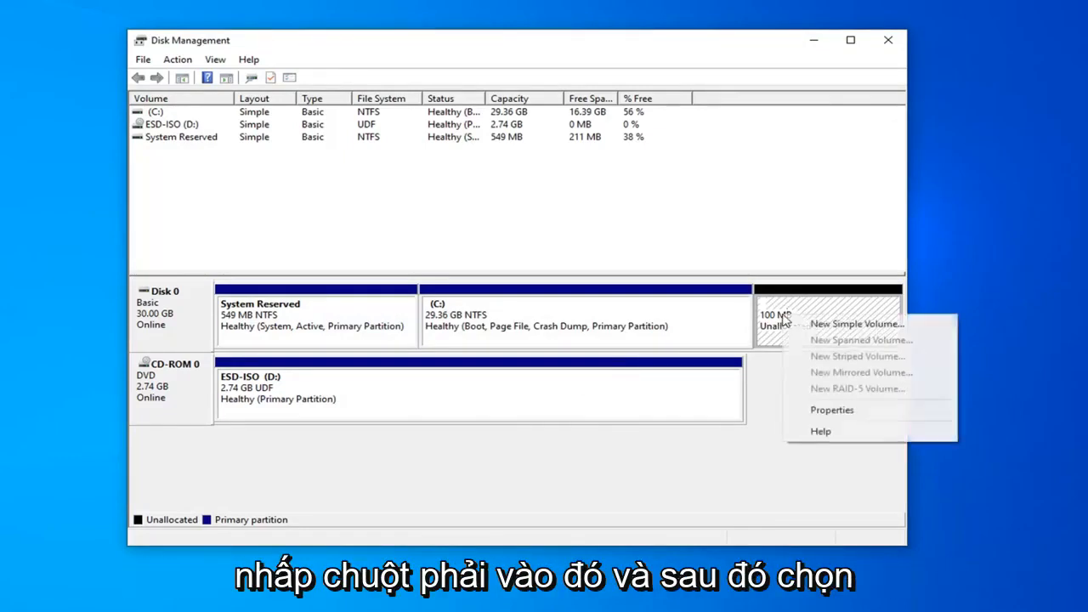
pyautogui.moveTo(858, 323)
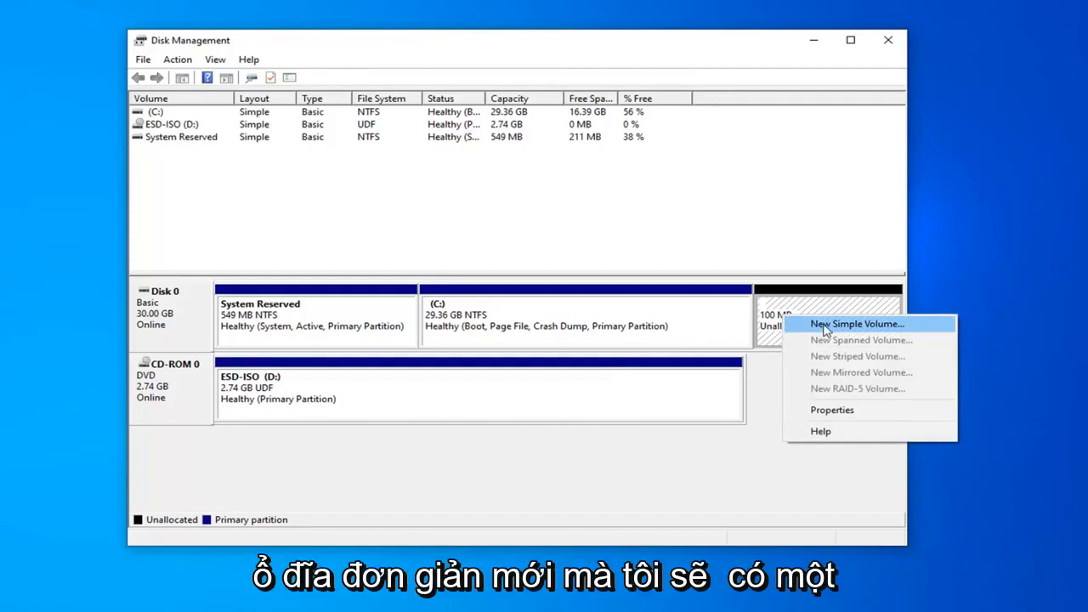
# Run the New Simple Volume Wizard on the unallocated space with the default size and drive letter E
pyautogui.click(858, 323)
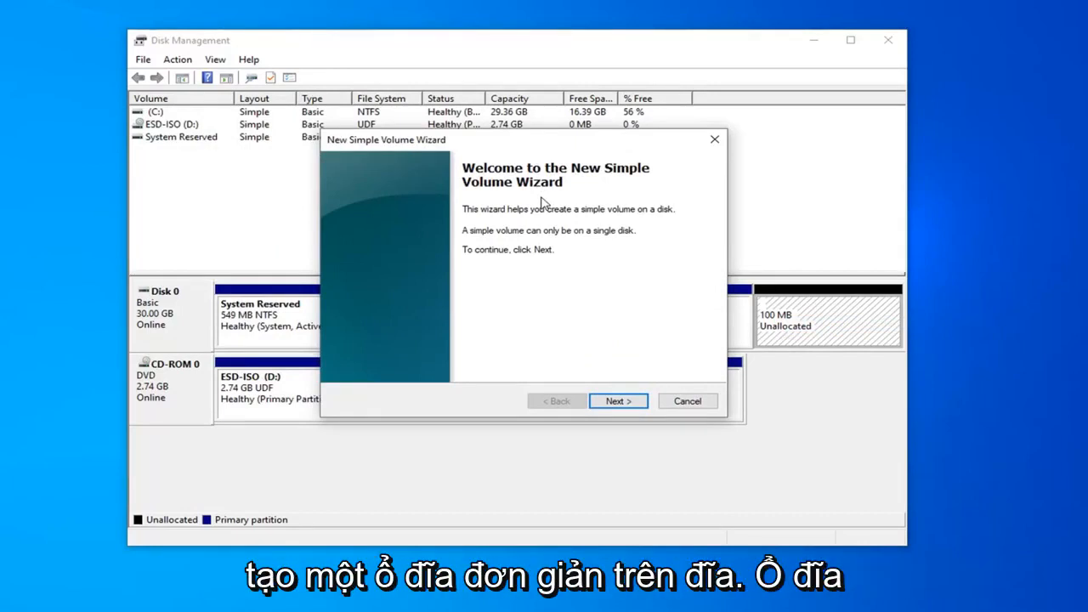
pyautogui.moveTo(551, 251)
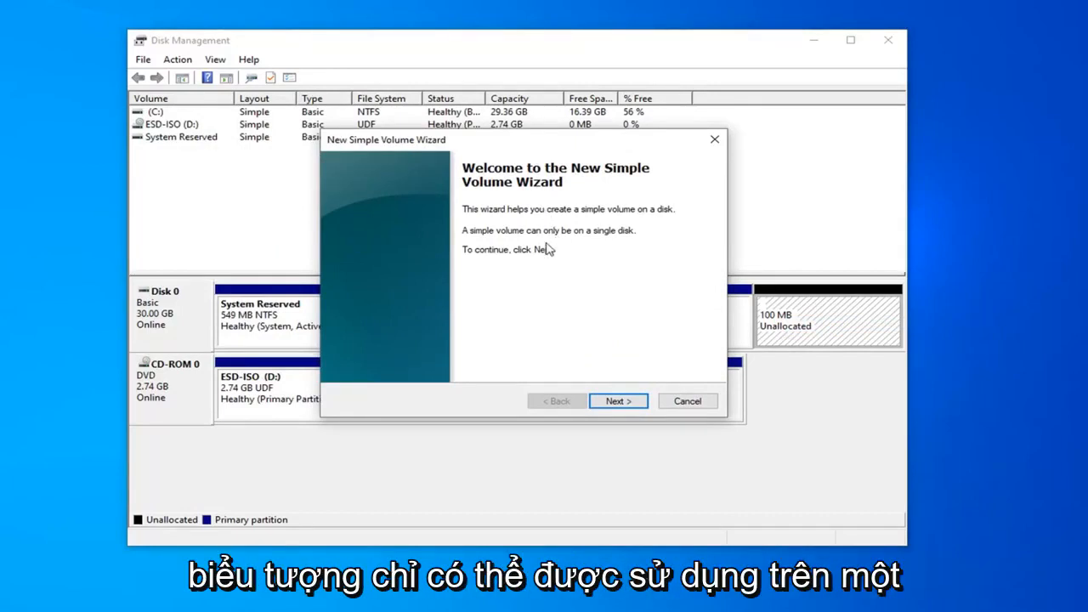
pyautogui.moveTo(626, 245)
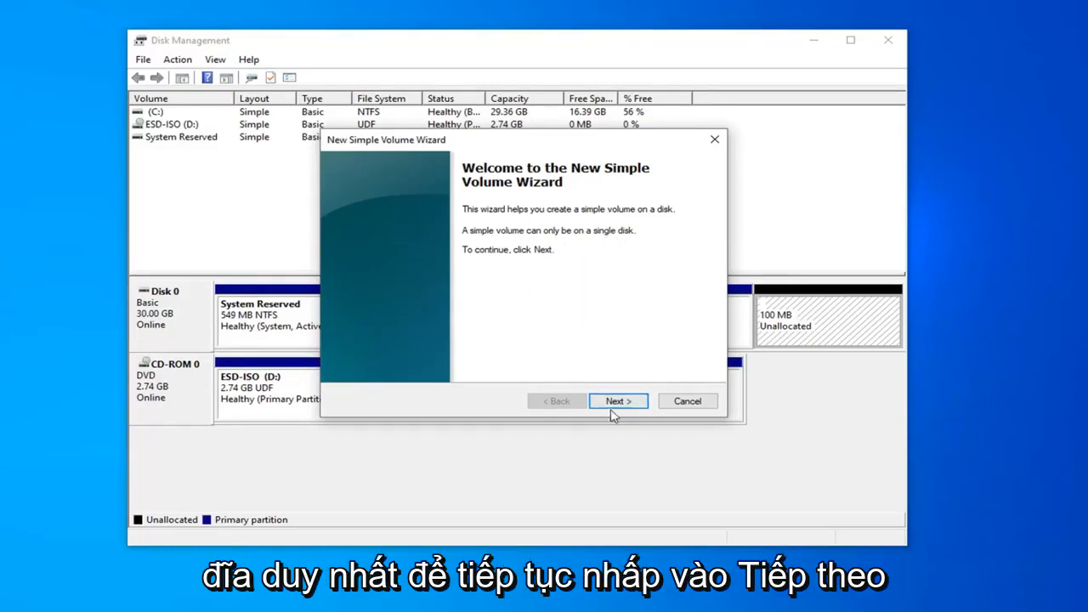
pyautogui.click(618, 402)
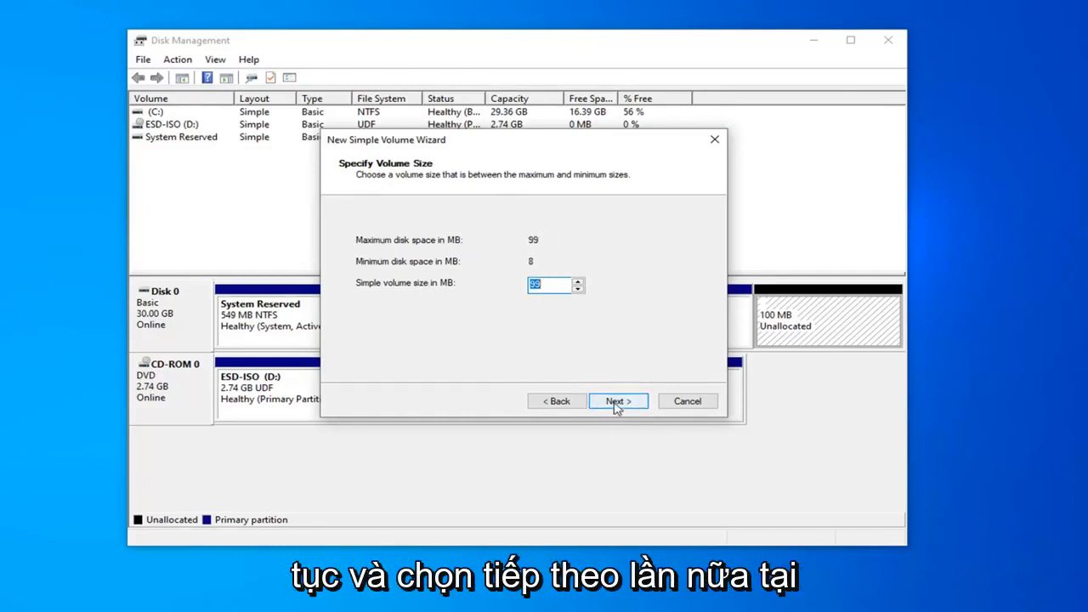
pyautogui.click(618, 401)
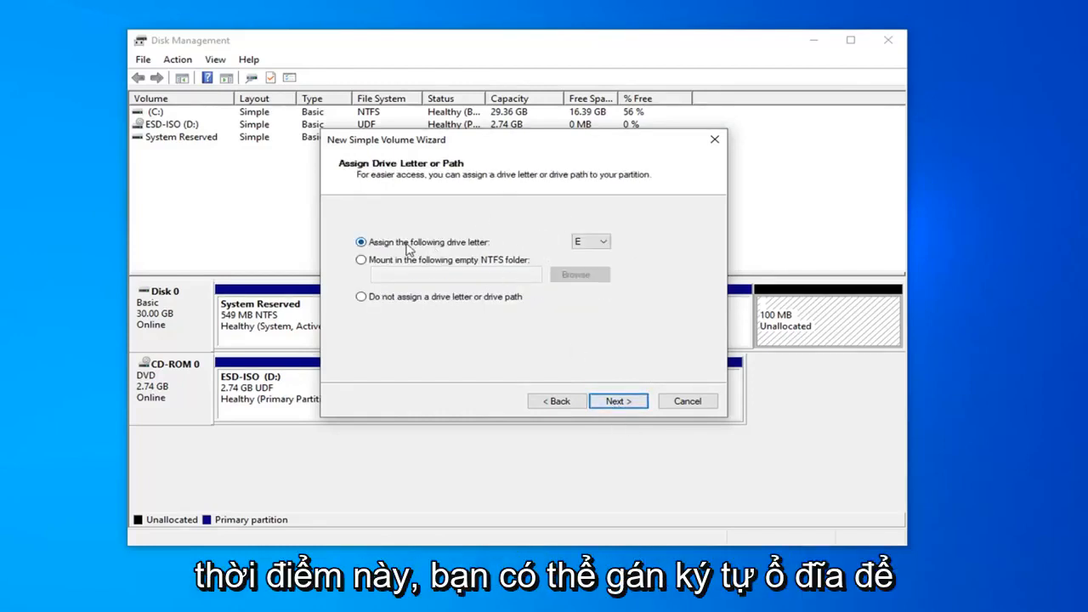
pyautogui.click(602, 242)
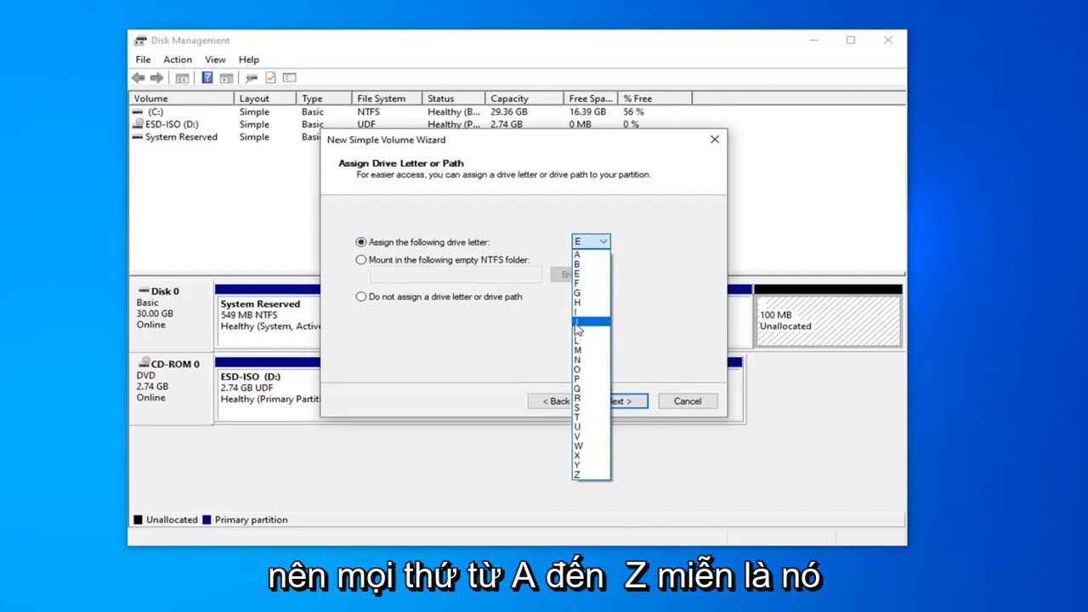
pyautogui.click(586, 242)
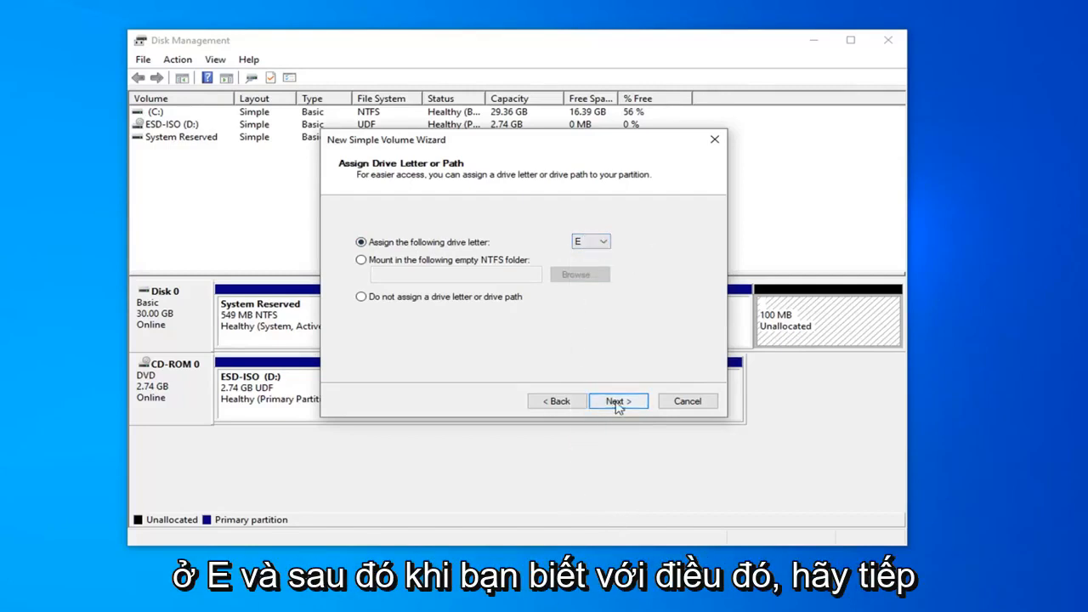
# Label the volume 'Extra Storage' with NTFS quick format and reach the completion summary
pyautogui.click(619, 401)
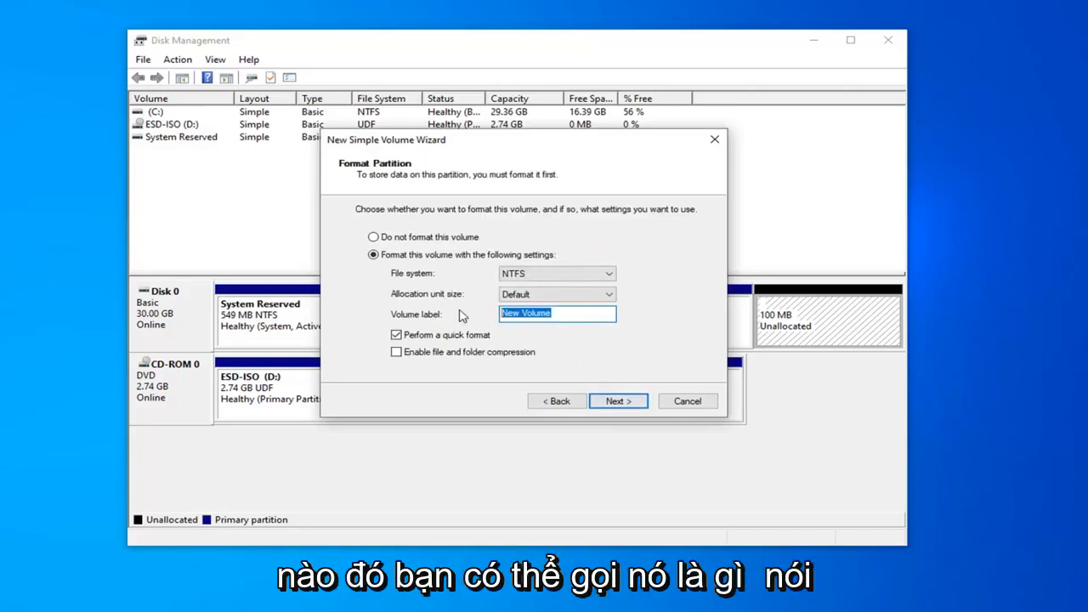
pyautogui.write('Extra Storage')
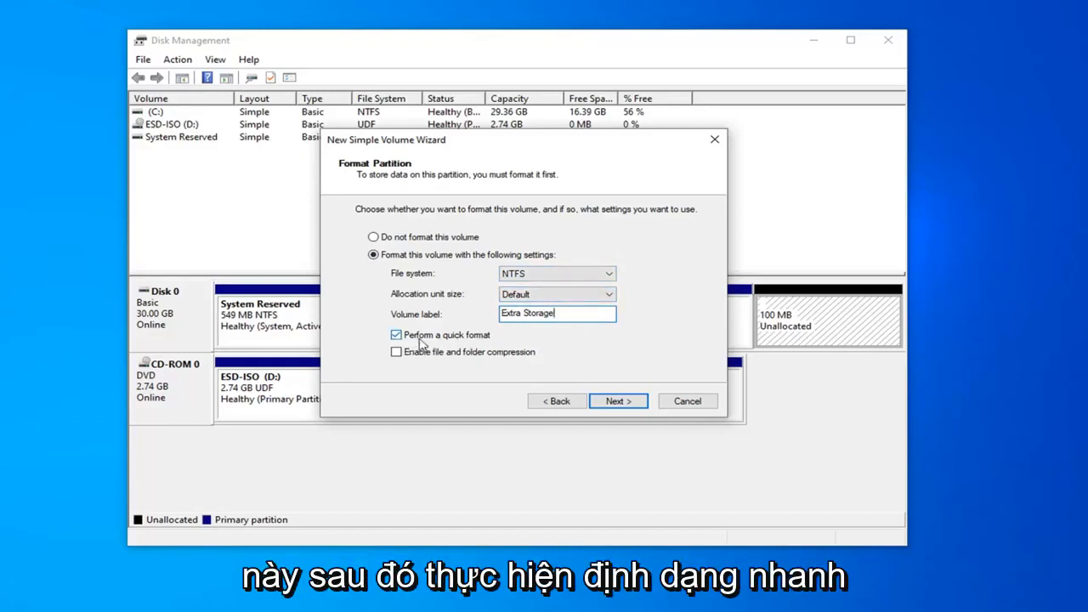
pyautogui.moveTo(572, 398)
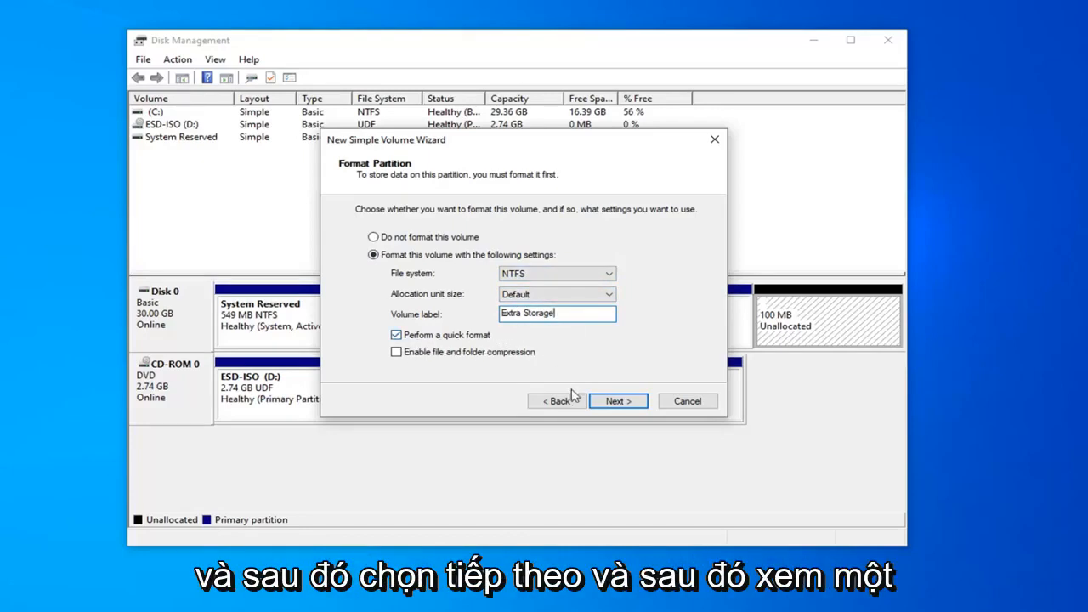
pyautogui.click(619, 401)
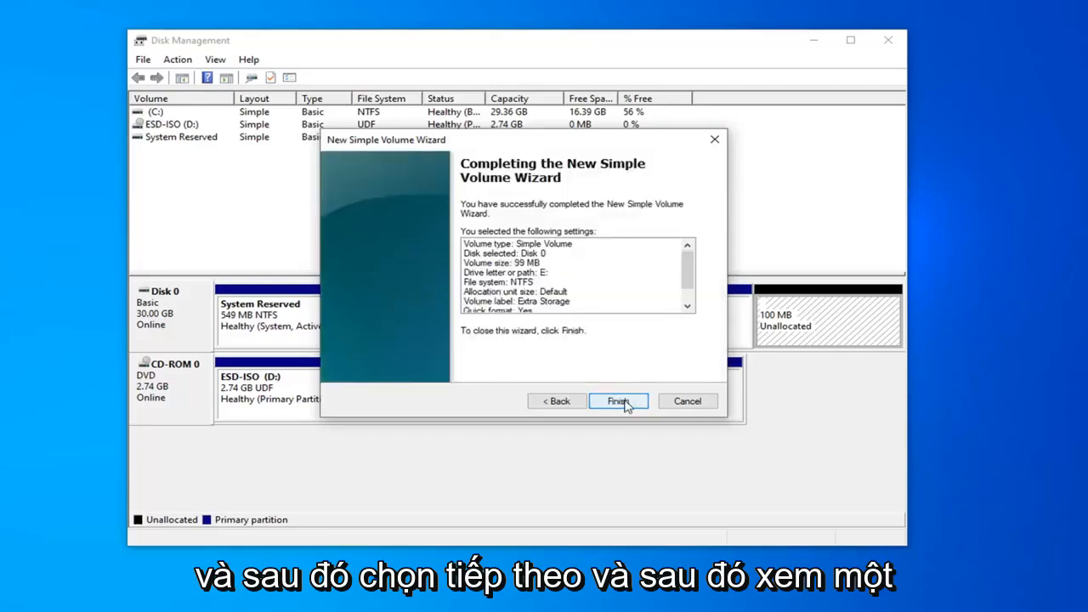
pyautogui.moveTo(551, 272)
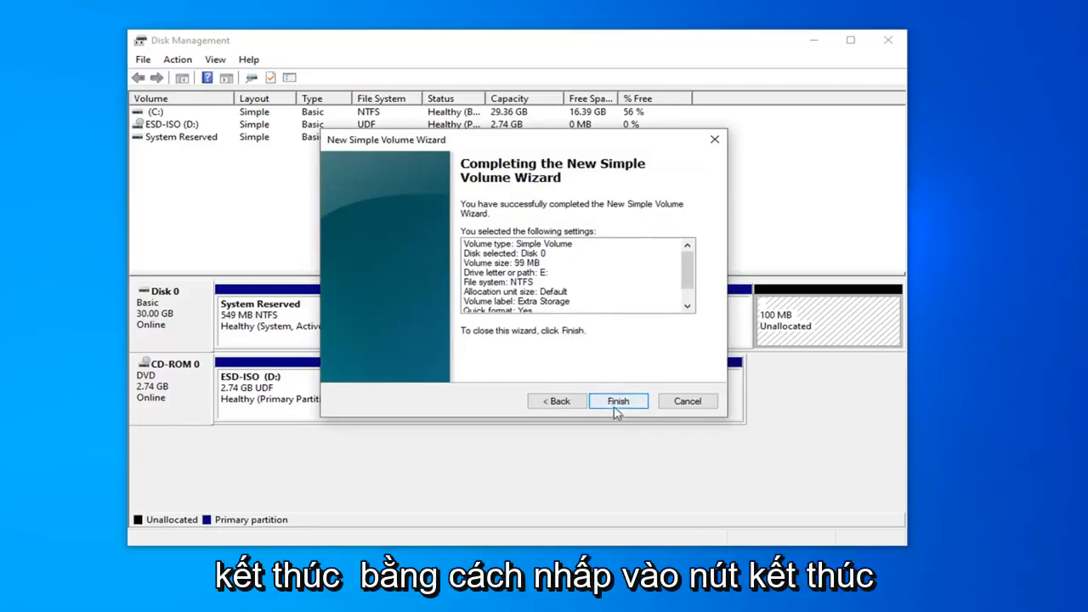
# Finish the wizard and select the new Extra Storage (E:) drive in This PC
pyautogui.click(619, 401)
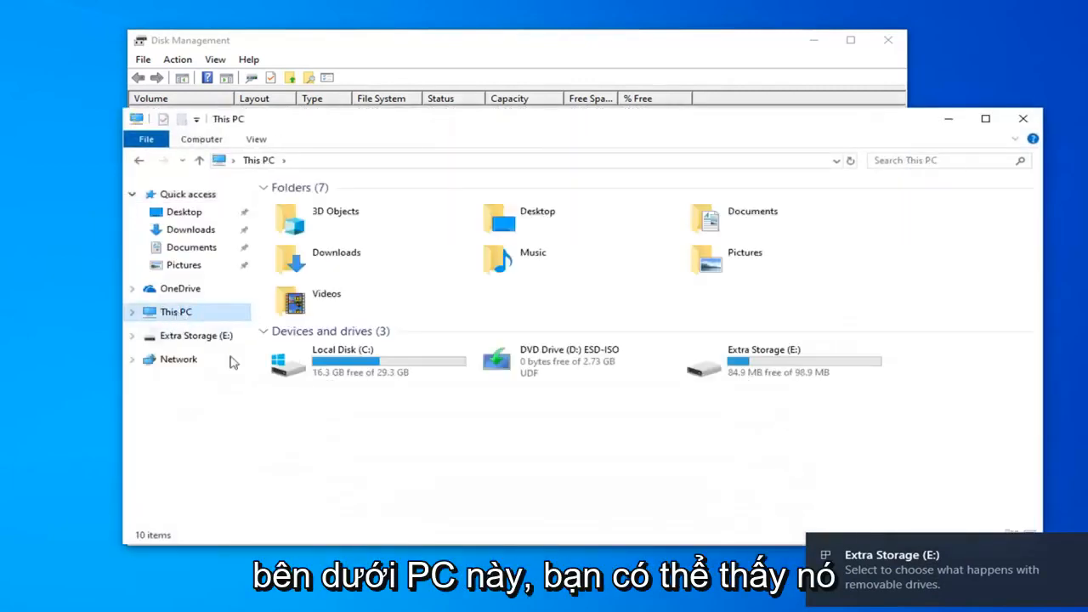
pyautogui.click(791, 365)
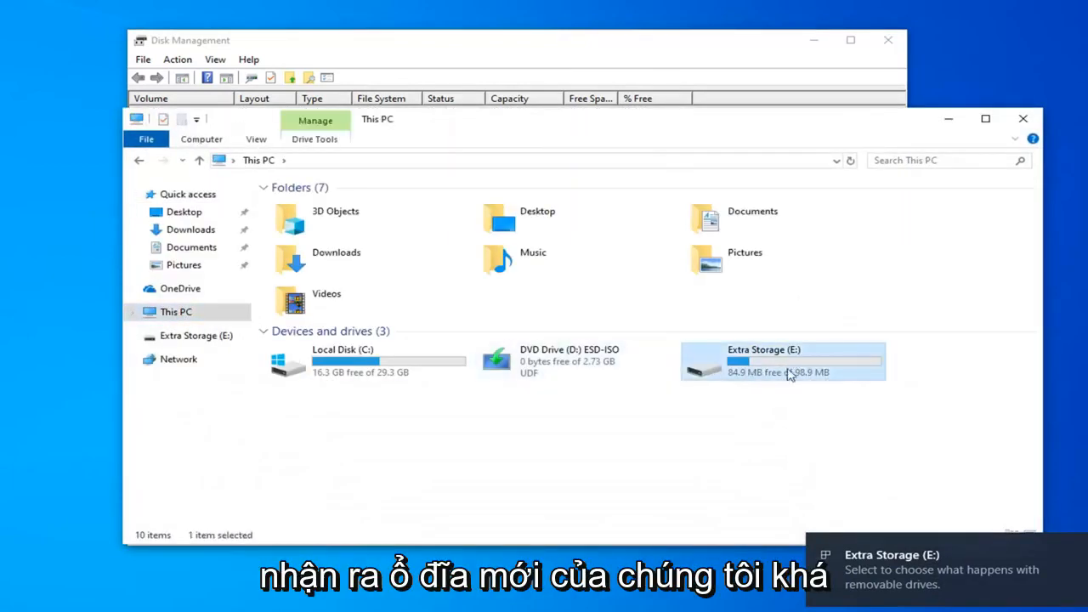